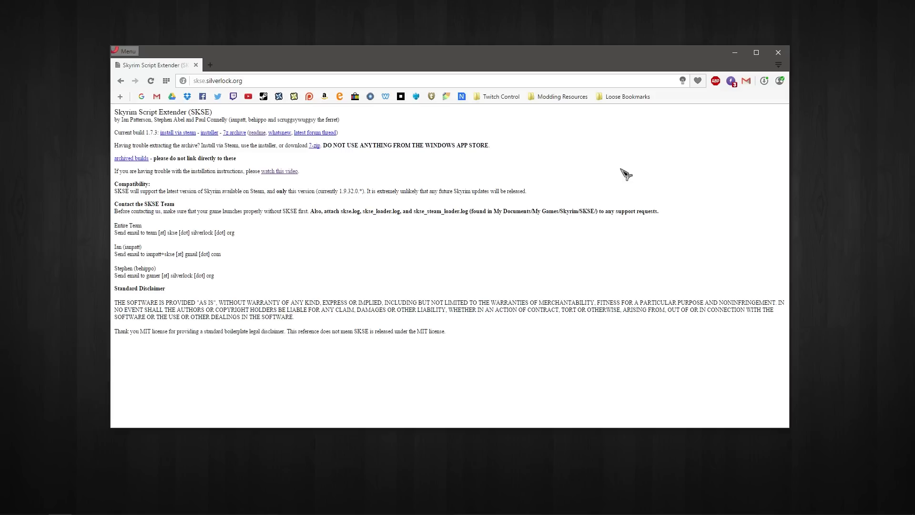
Download the skse_1_07_03.7z archive and reveal it in the Downloads folder.
left_click(217, 81)
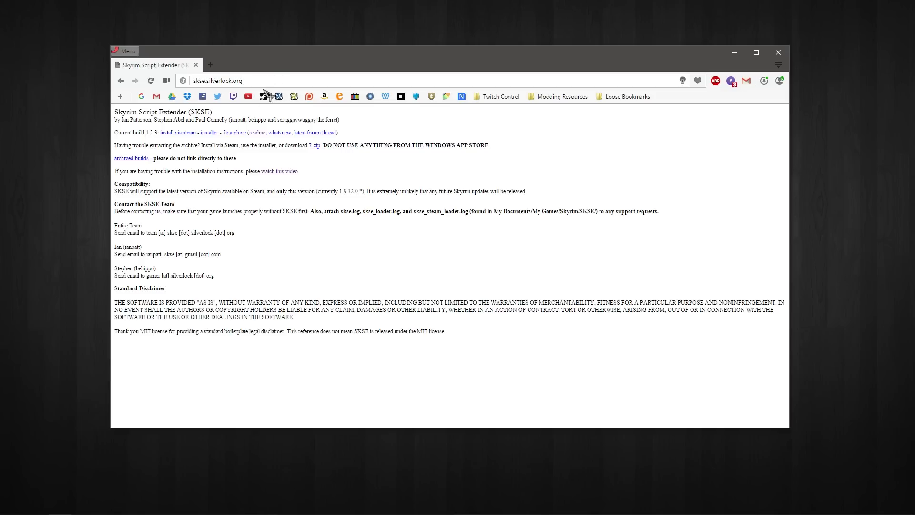
mouse_move(192, 146)
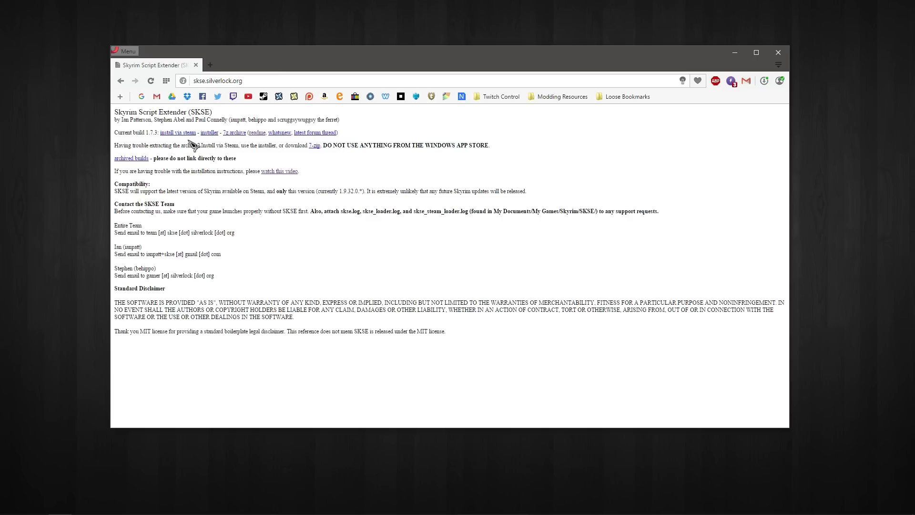
left_click(234, 132)
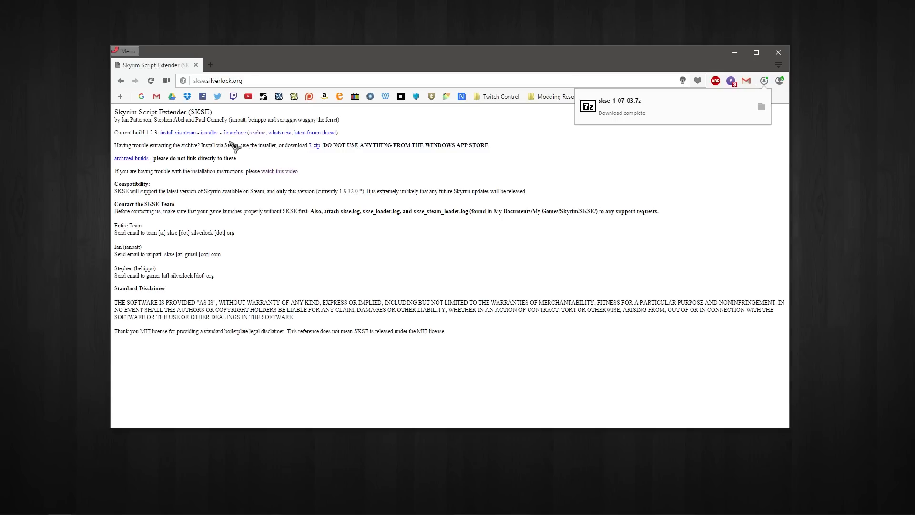
left_click(761, 106)
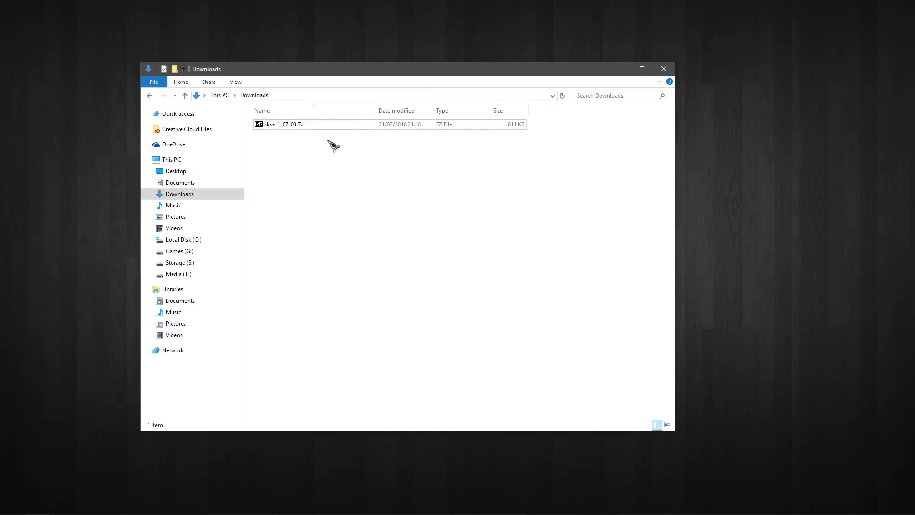
Extract skse_1_07_03.7z here with 7-Zip and open the skse_1_07_03 folder.
right_click(284, 124)
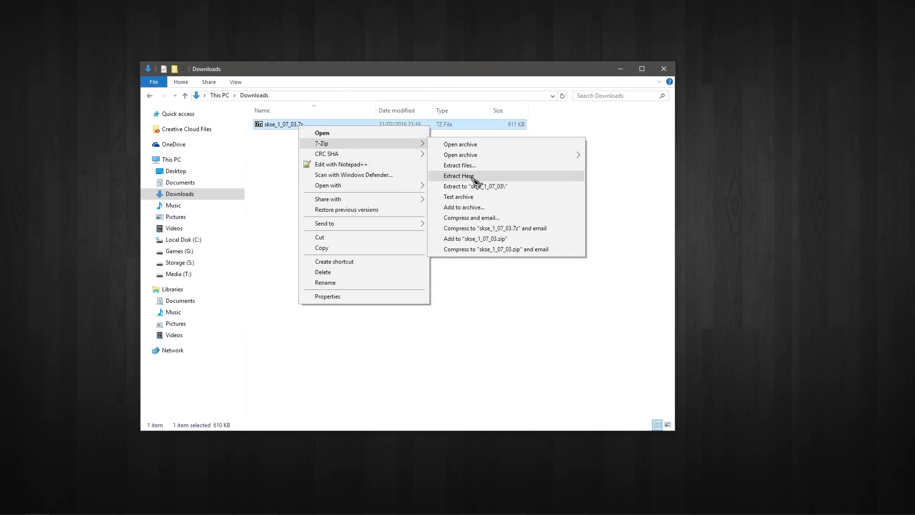
left_click(460, 176)
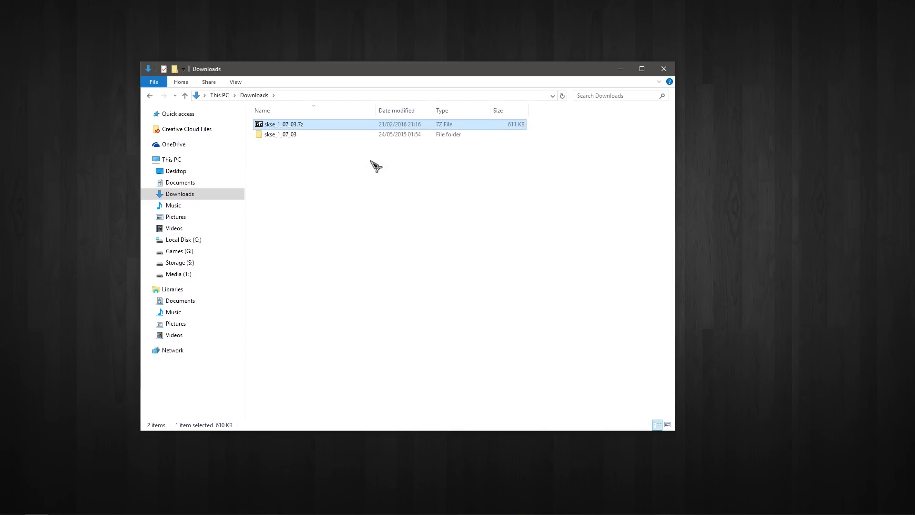
double_click(280, 134)
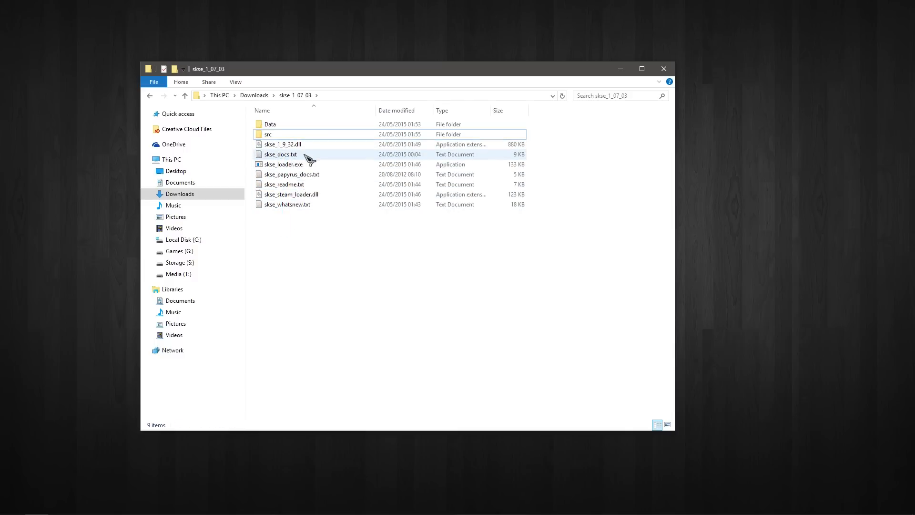
left_click(267, 134)
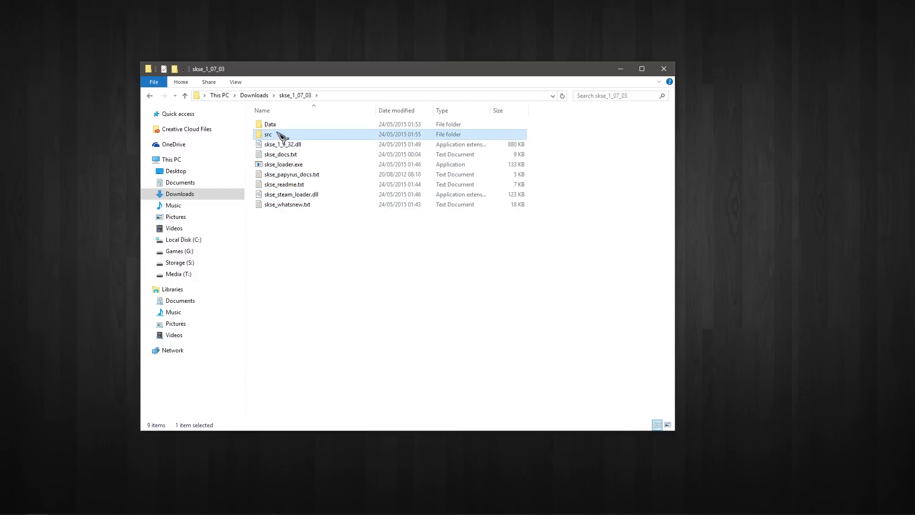
mouse_move(291, 134)
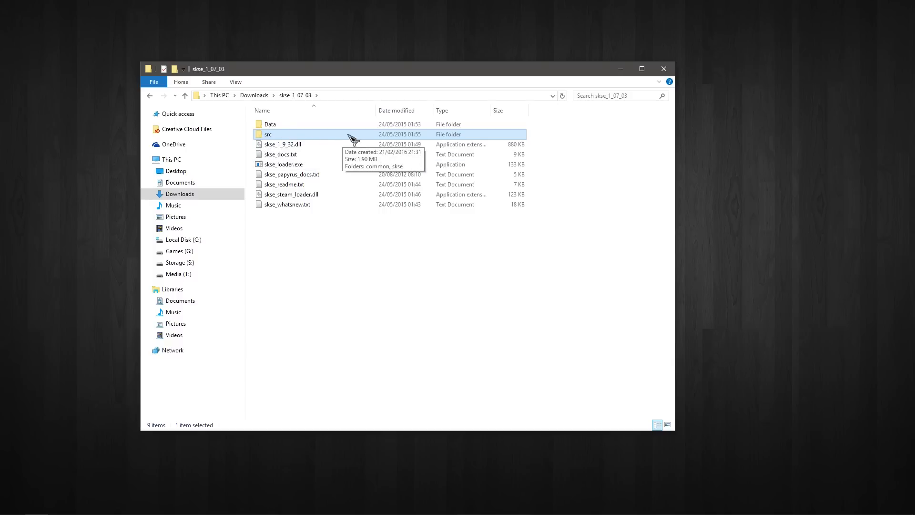
mouse_move(292, 127)
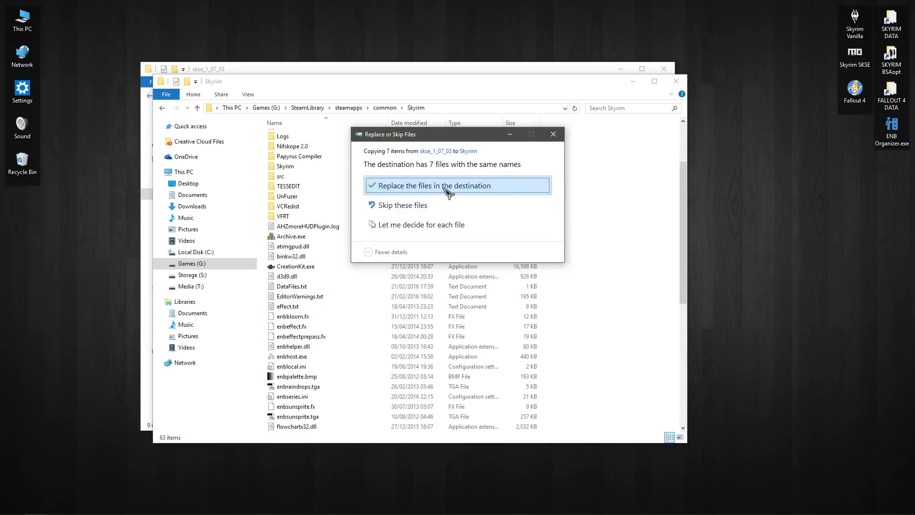
mouse_move(447, 189)
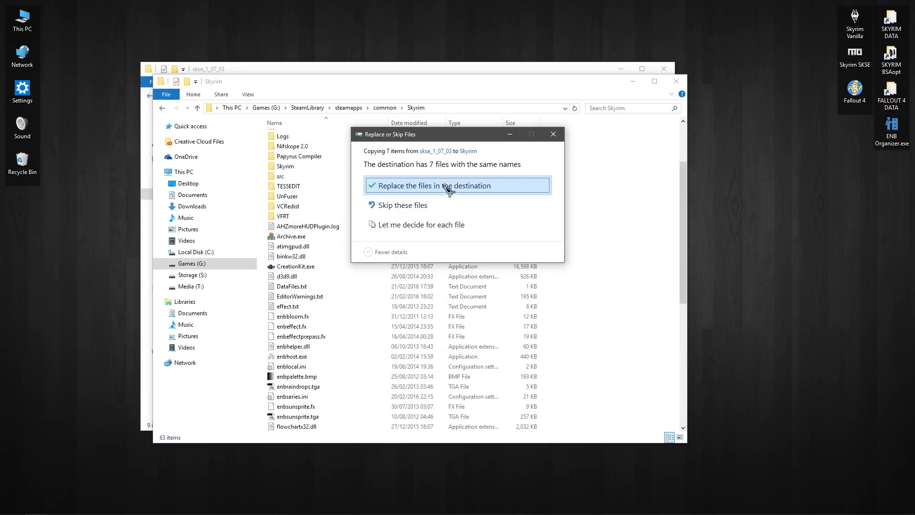
Replace the same-named files in the Skyrim folder with the SKSE files.
left_click(432, 184)
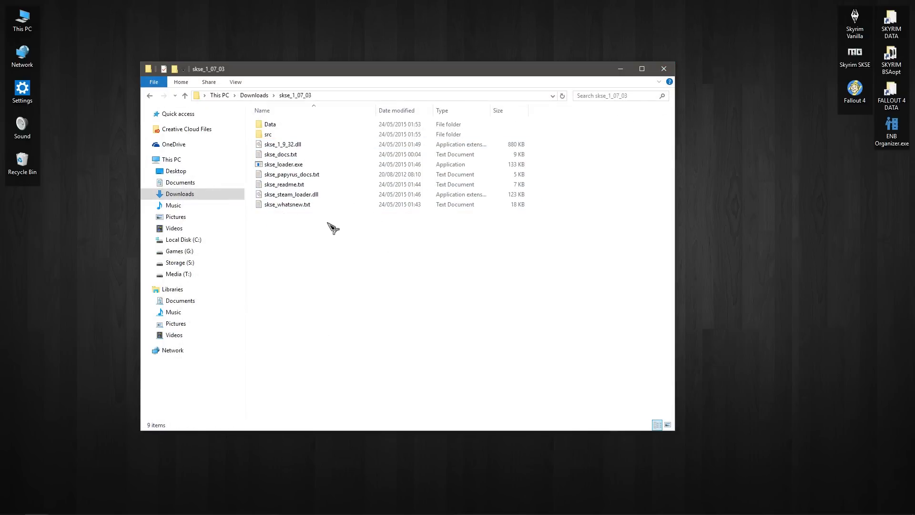
Open Data and archive the scripts folder as 'SKSE Scripts 1.7.3.7z'.
left_click(270, 124)
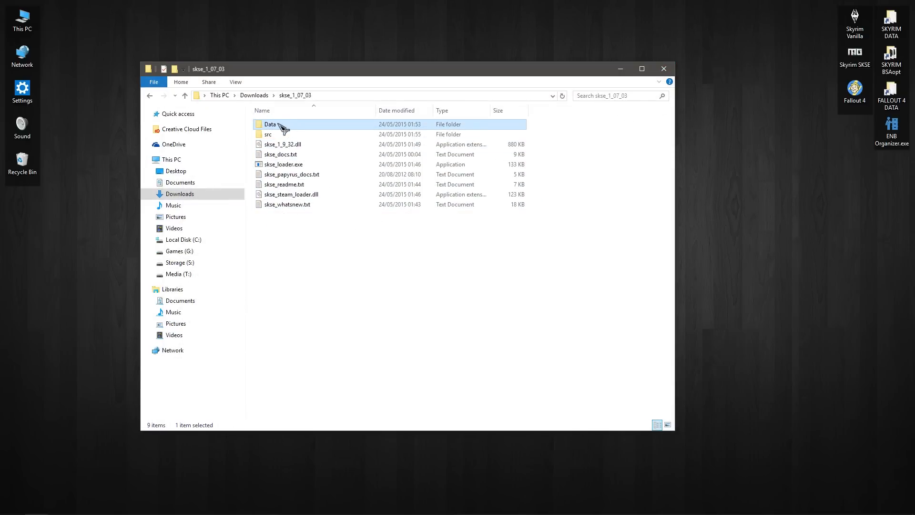
double_click(270, 124)
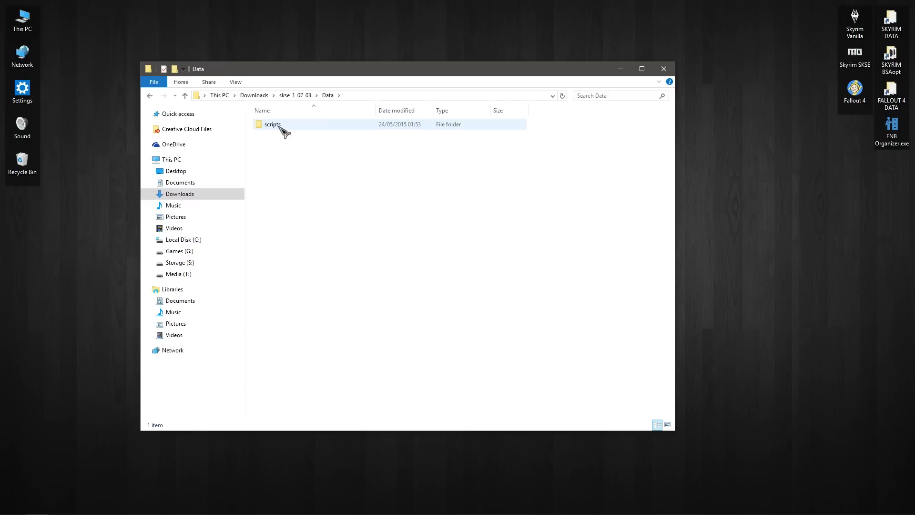
right_click(272, 124)
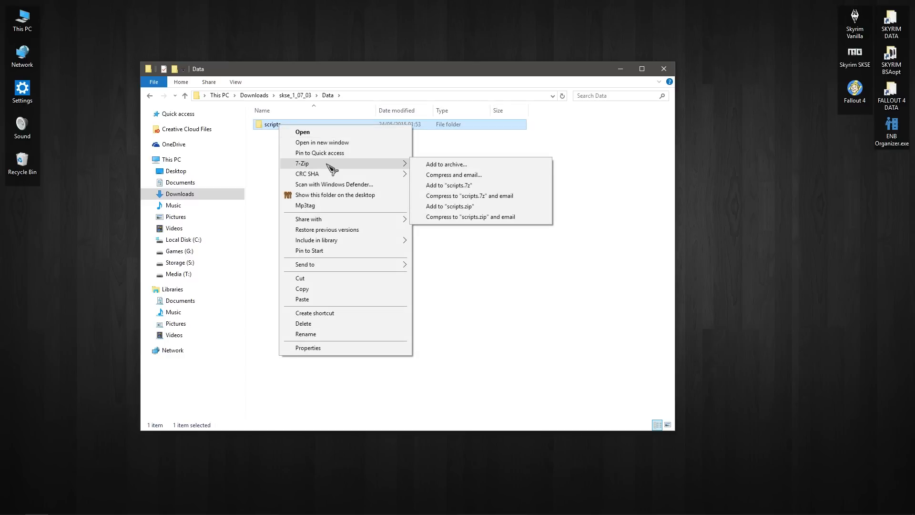
left_click(445, 164)
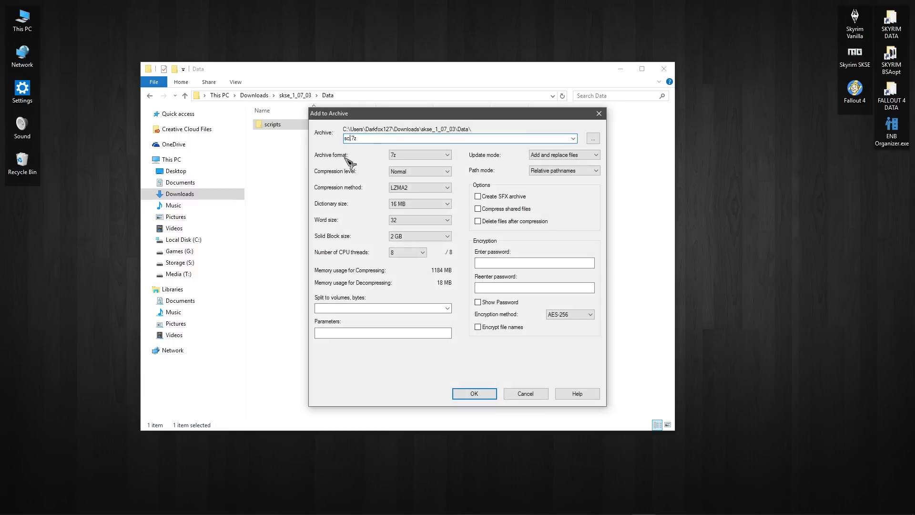
type("SKSE Scripts 1.7.3")
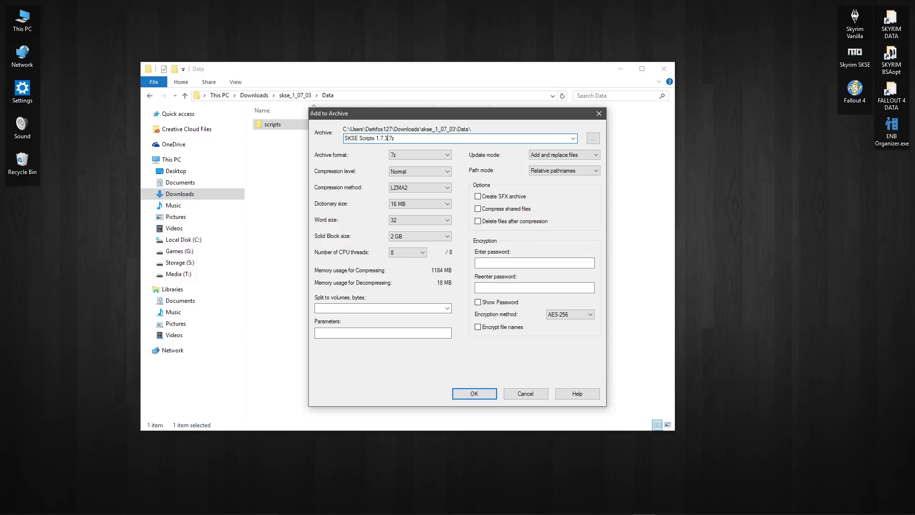
left_click(474, 393)
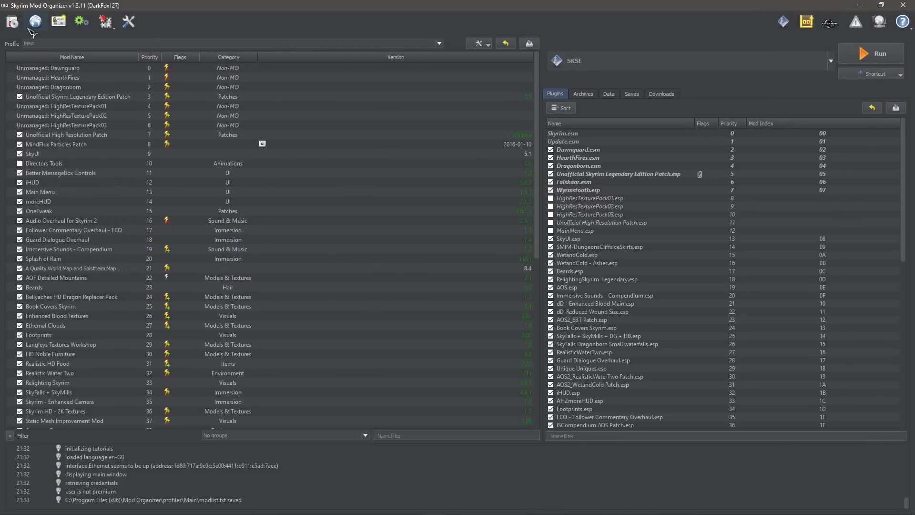
Install a mod from archive, choosing SKSE Scripts 1.7.3.7z in skse_1_07_03 > Data.
left_click(57, 21)
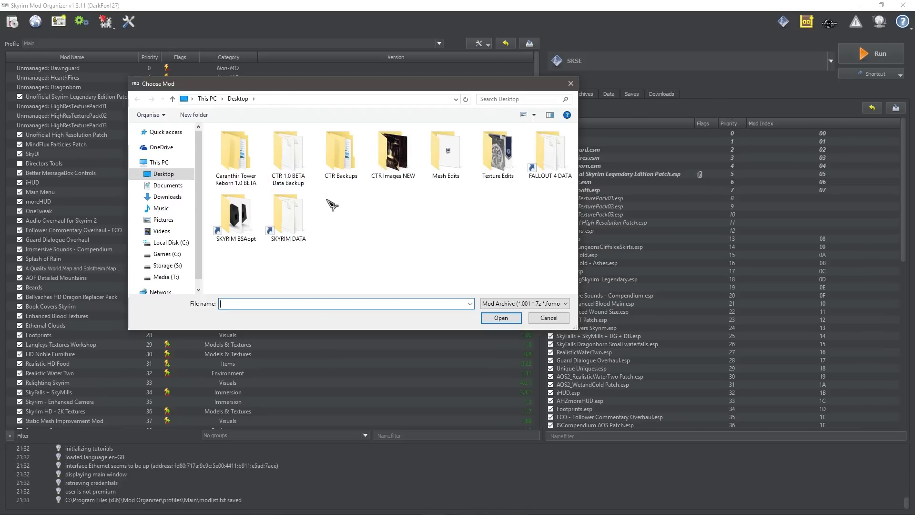
mouse_move(337, 209)
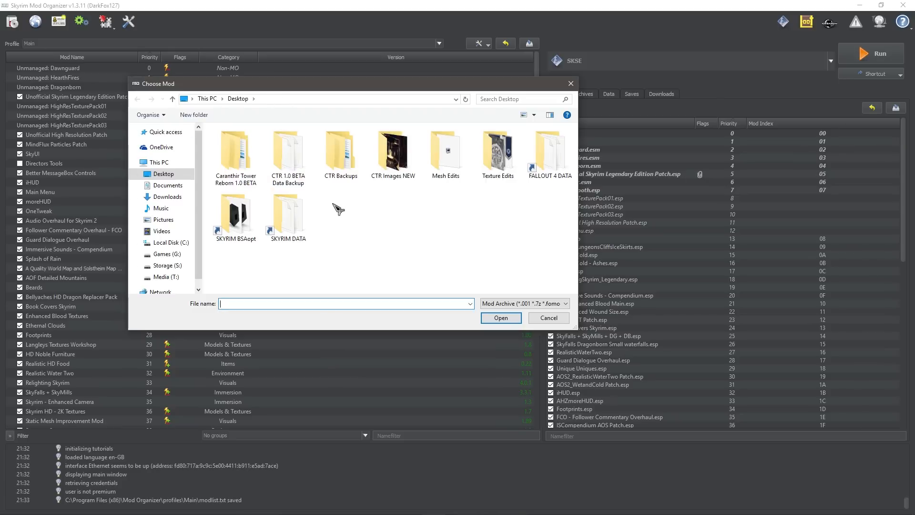
left_click(167, 197)
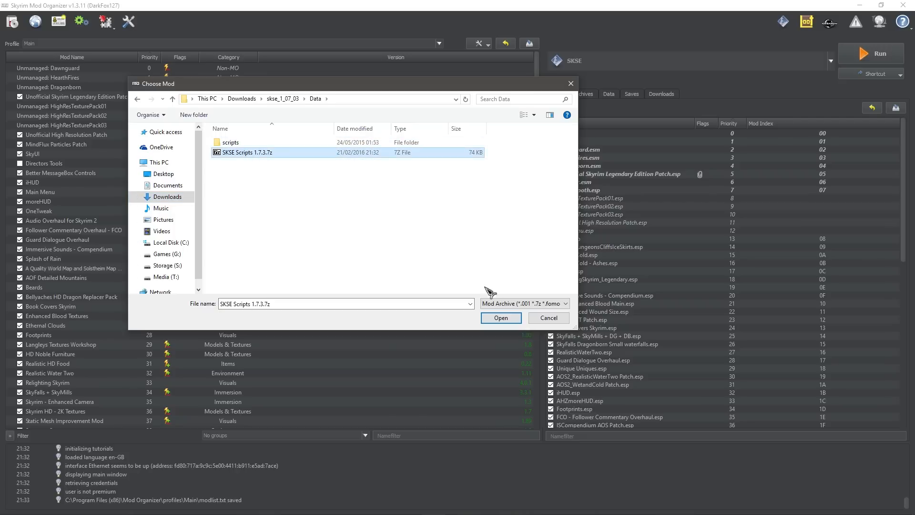
mouse_move(416, 266)
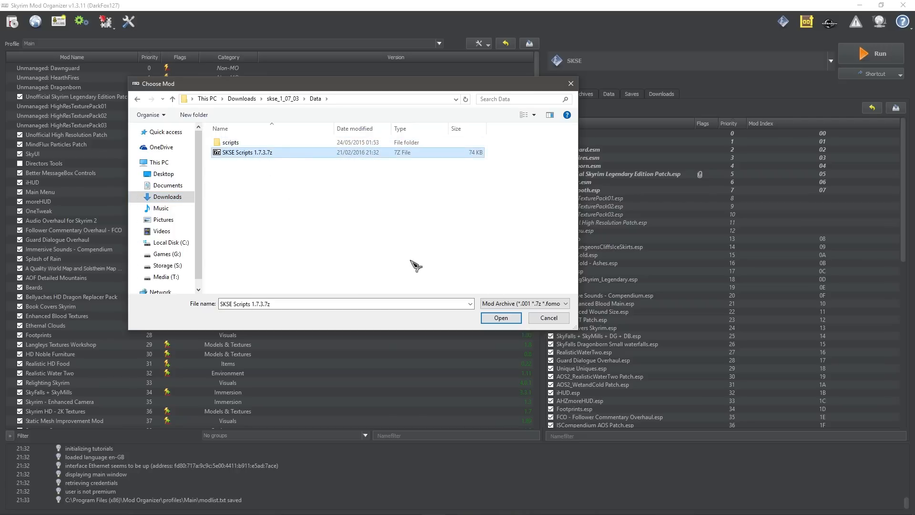
left_click(500, 317)
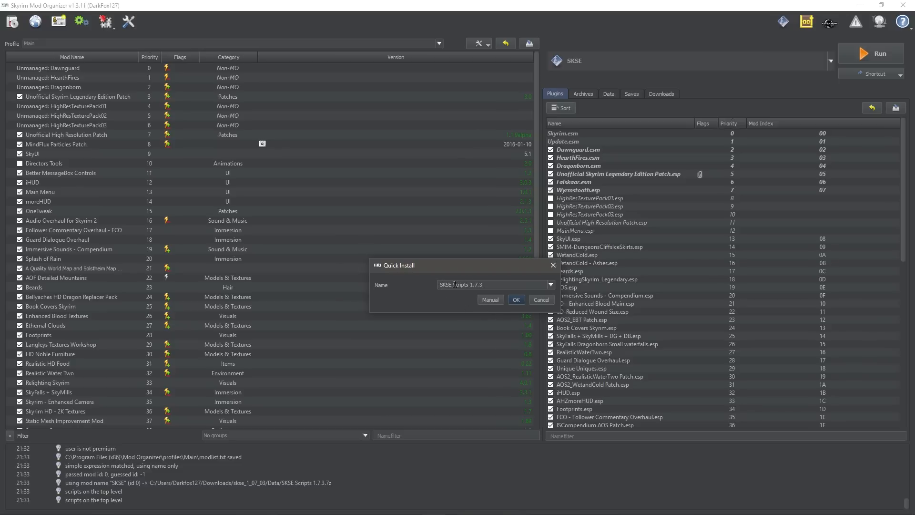
Install SKSE Scripts 1.7.3 manually with its data/scripts tree as a new mod.
left_click(489, 299)
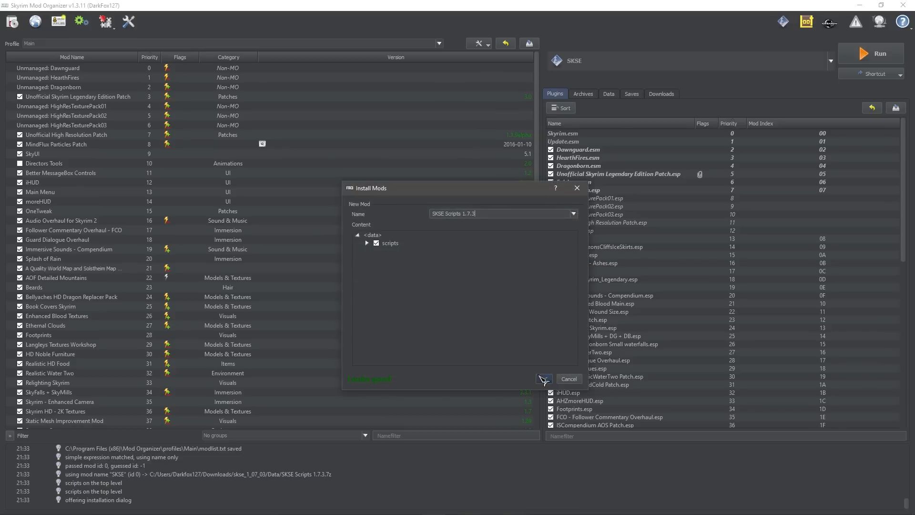
left_click(543, 378)
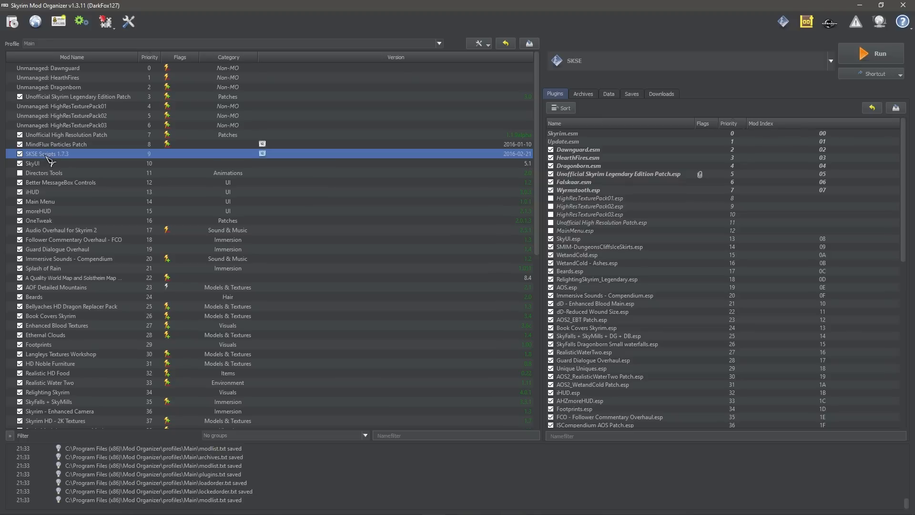
mouse_move(52, 156)
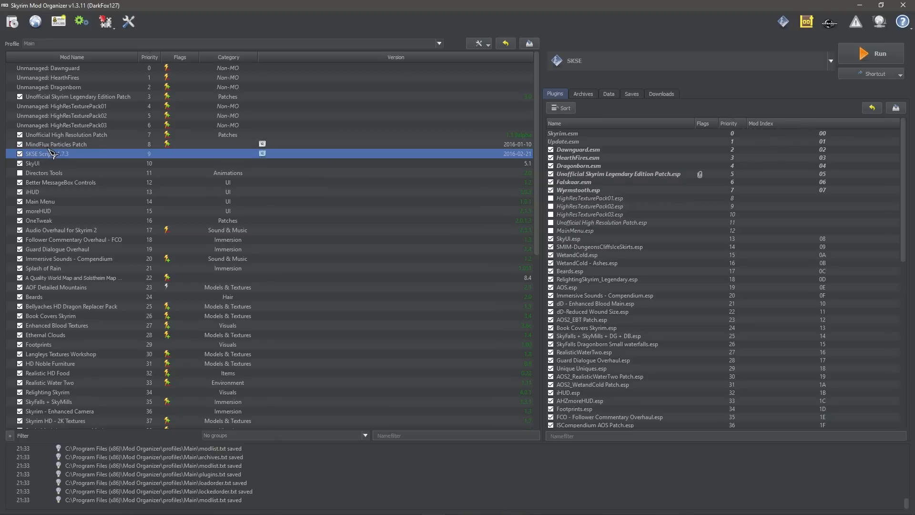
mouse_move(66, 153)
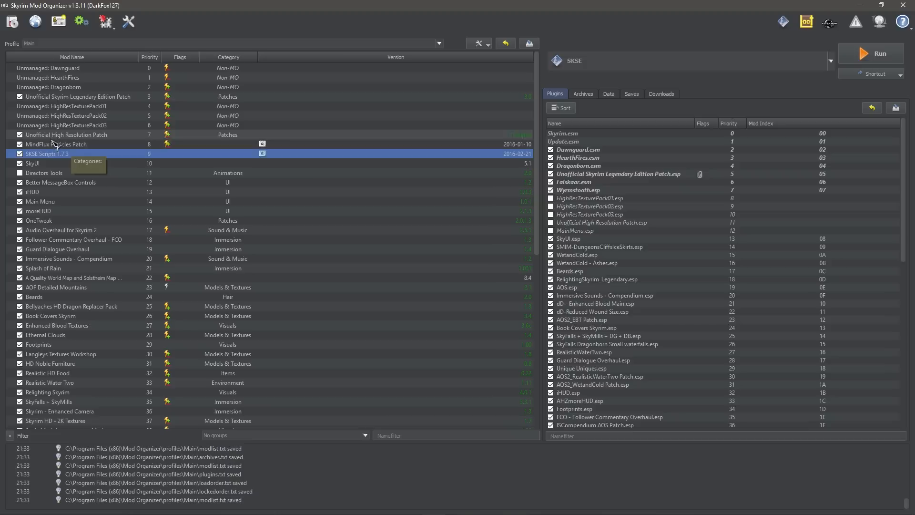
mouse_move(399, 185)
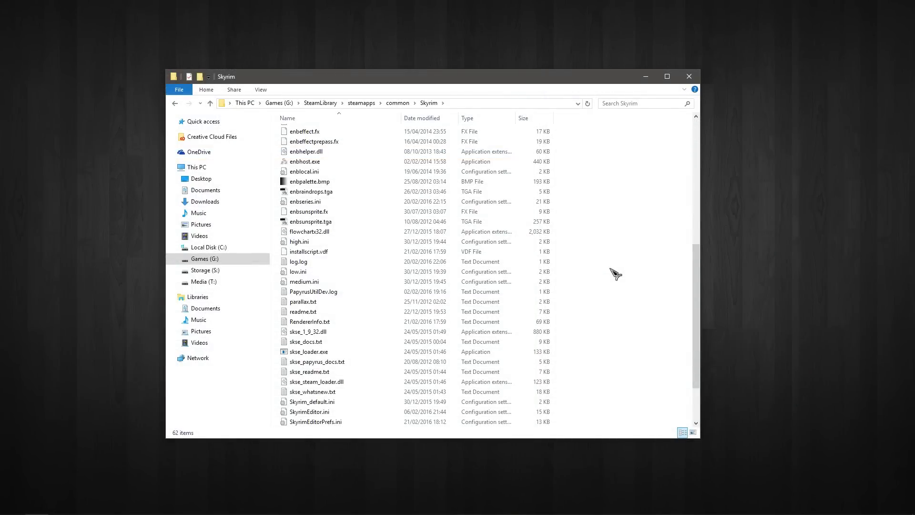
left_click(308, 351)
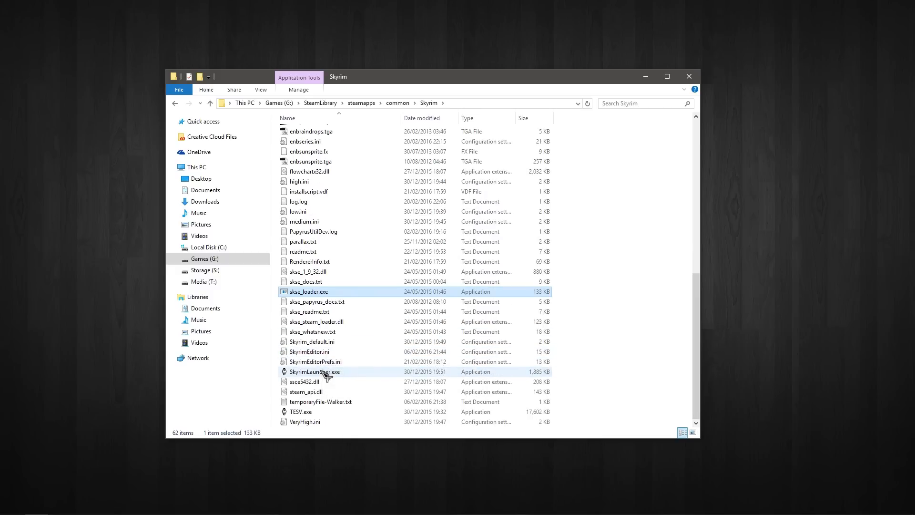
left_click(301, 411)
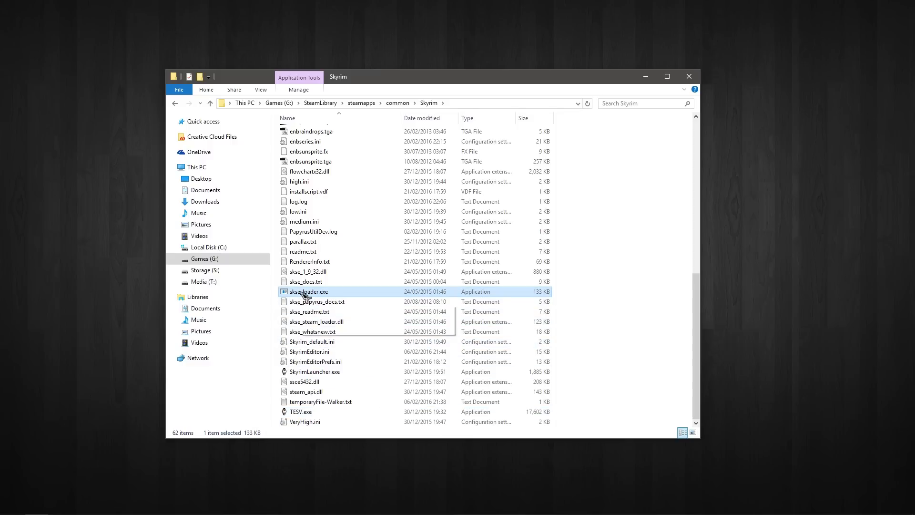
mouse_move(307, 291)
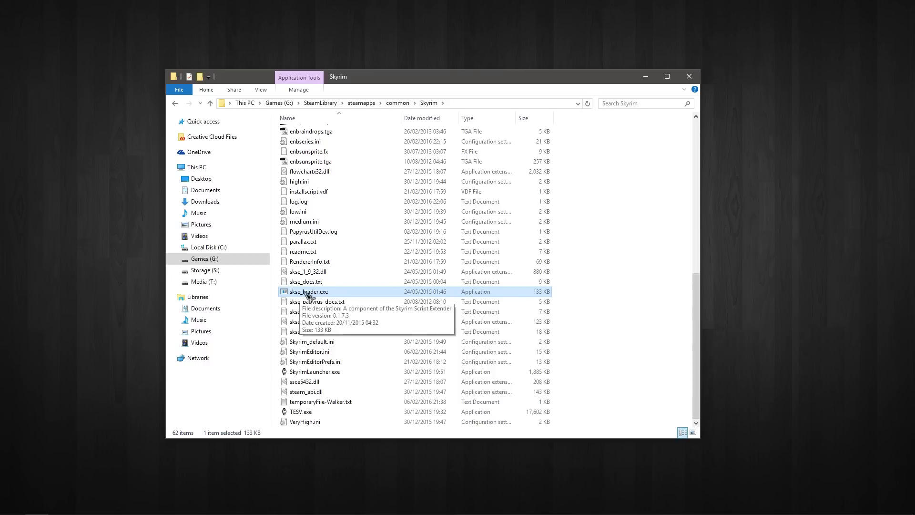
right_click(309, 291)
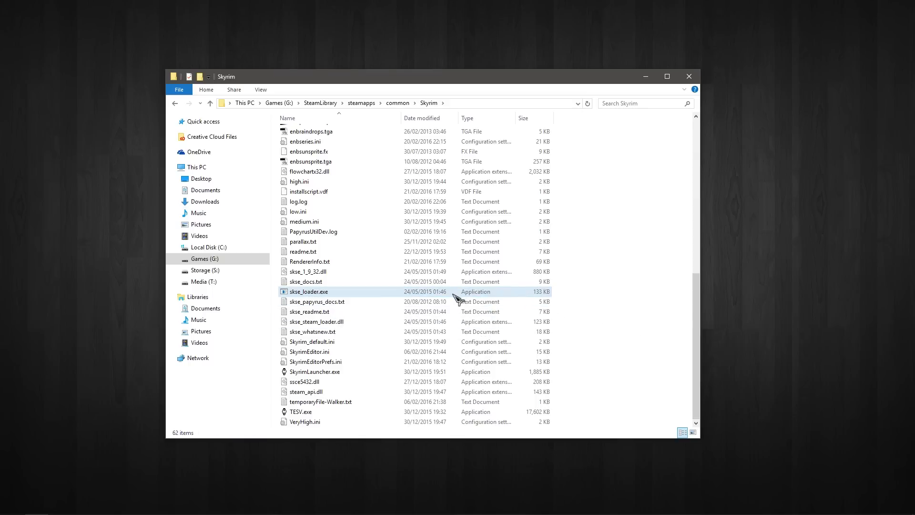
mouse_move(321, 291)
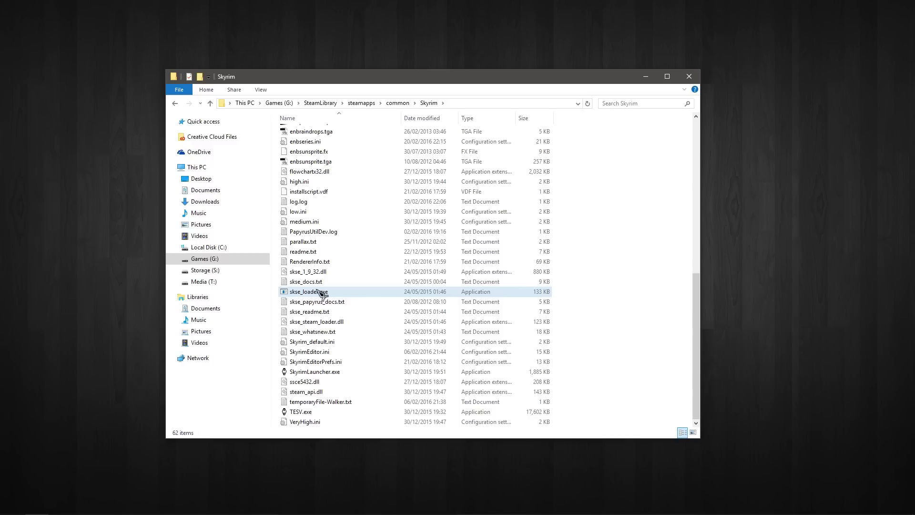
left_click(307, 291)
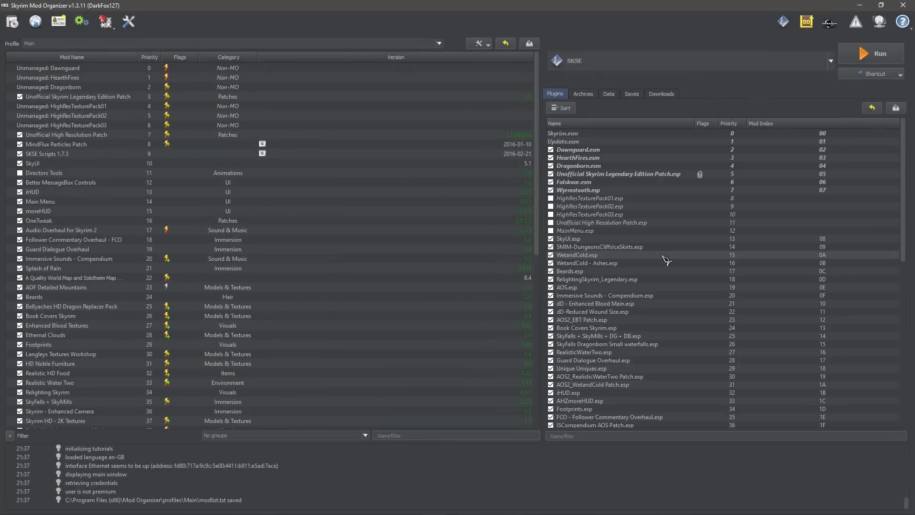
left_click(831, 60)
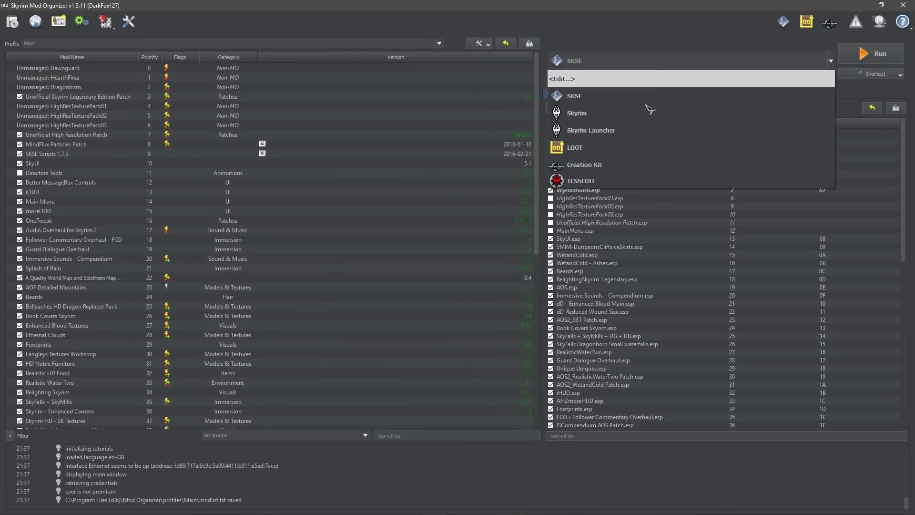
left_click(624, 46)
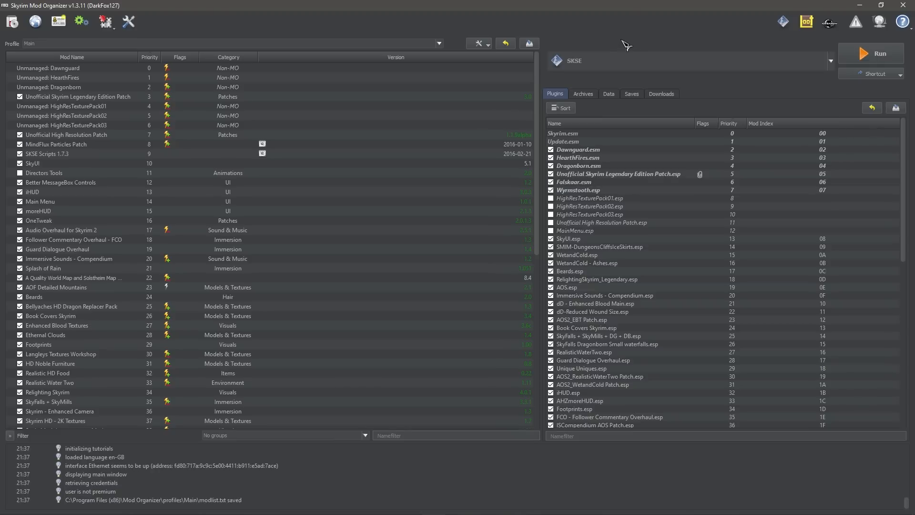
mouse_move(637, 63)
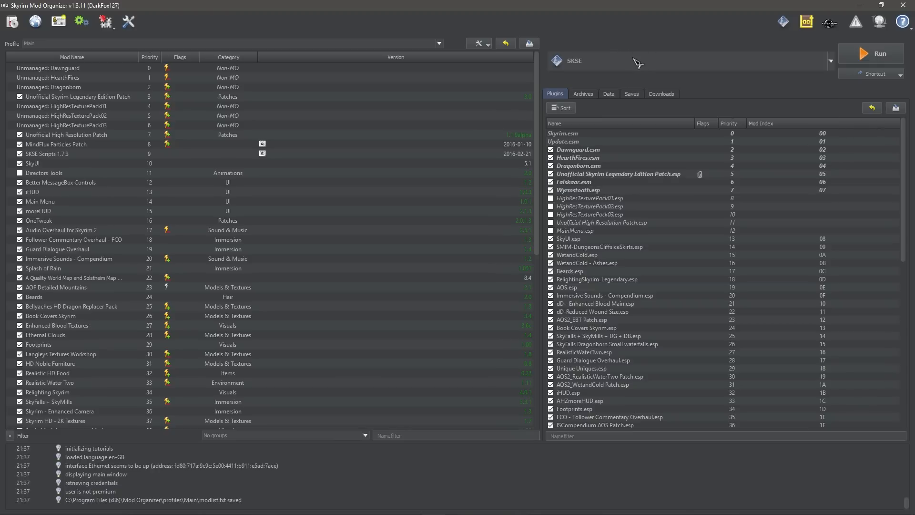
mouse_move(664, 62)
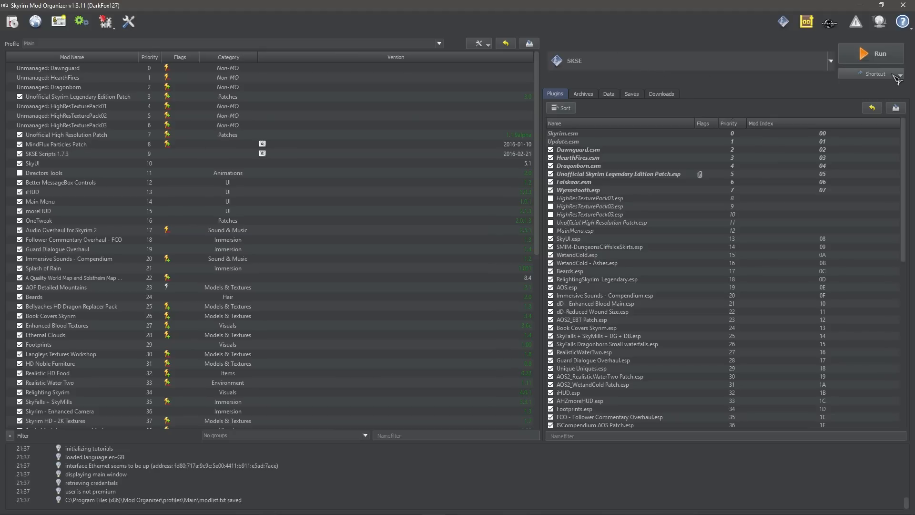
left_click(898, 74)
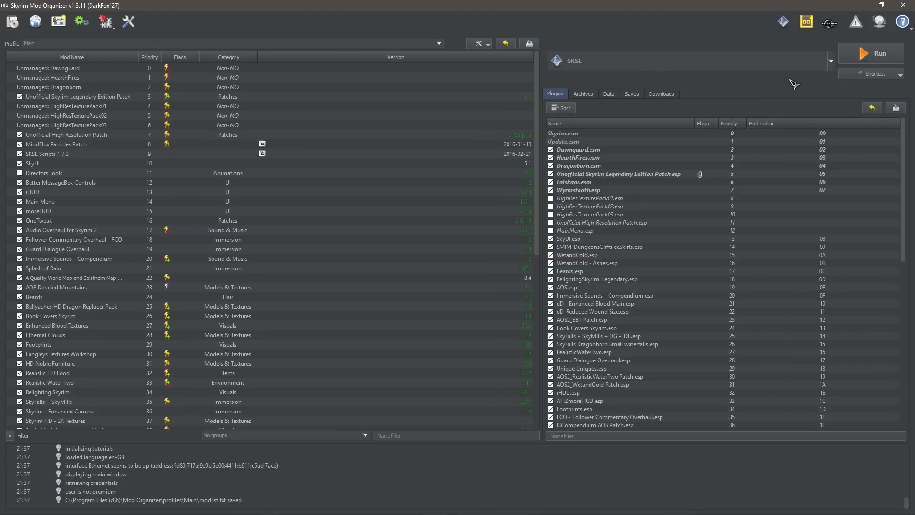
mouse_move(677, 34)
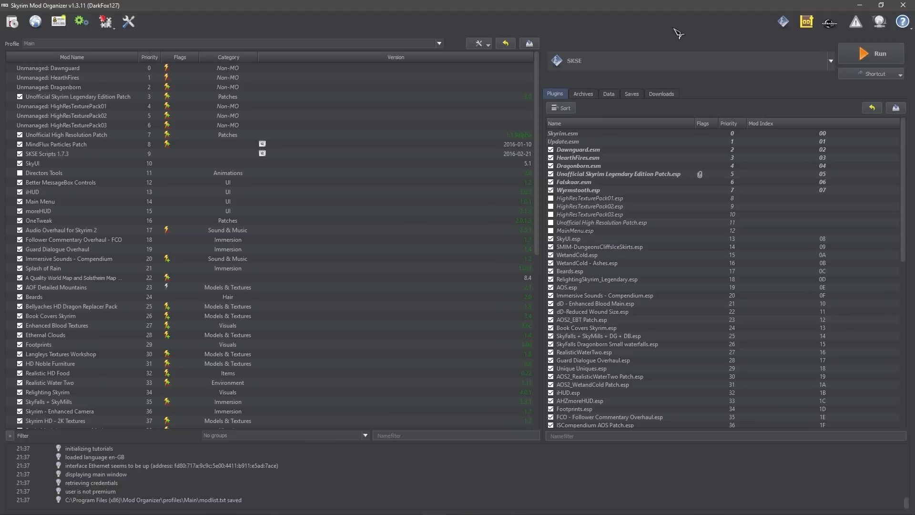